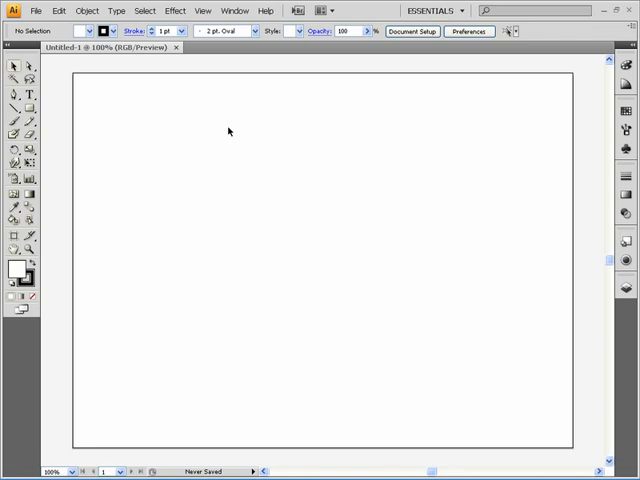
{"action": "mouse_move", "coordinate": [124, 83]}
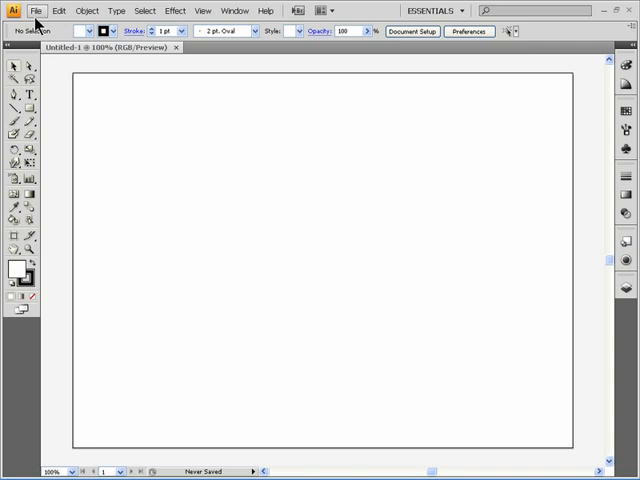
Open the File menu to reach the Place command
{"action": "left_click", "coordinate": [37, 10]}
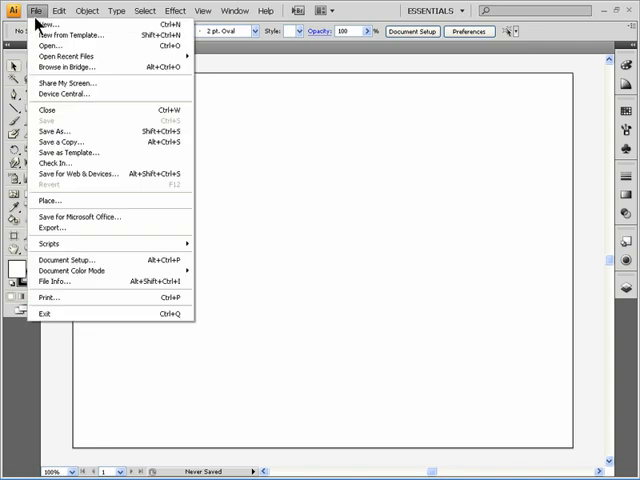
{"action": "mouse_move", "coordinate": [50, 201]}
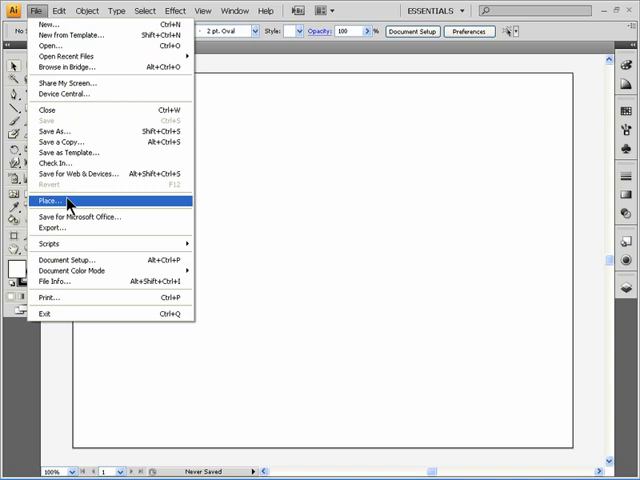
Place map.gif from the Desktop as an unlinked template image
{"action": "left_click", "coordinate": [50, 201]}
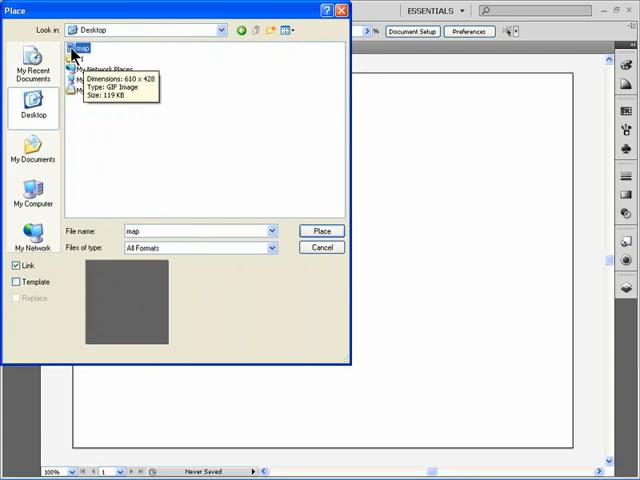
{"action": "mouse_move", "coordinate": [18, 270]}
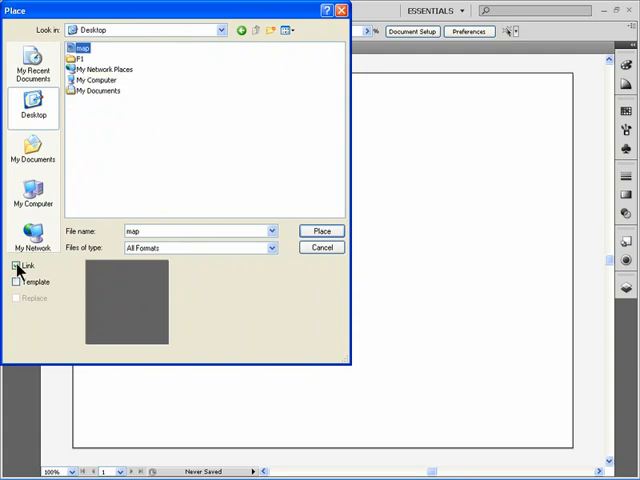
{"action": "left_click", "coordinate": [17, 266]}
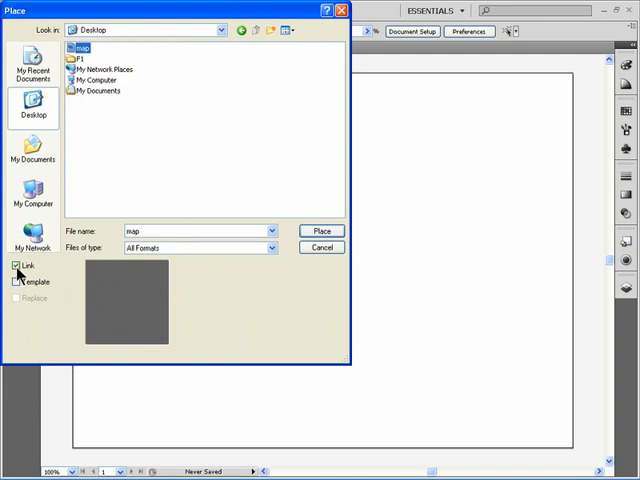
{"action": "left_click", "coordinate": [16, 265]}
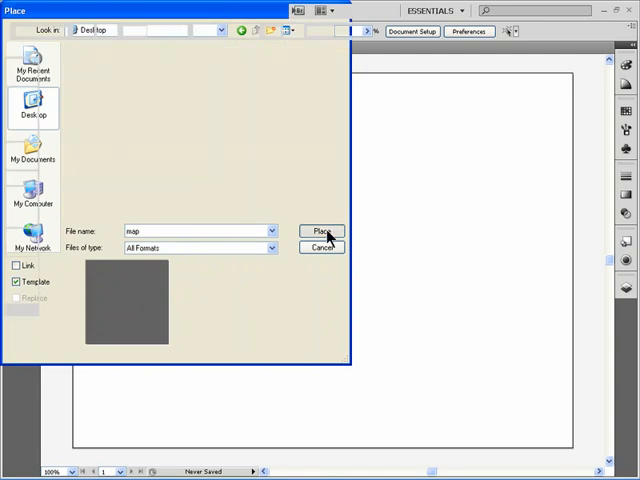
{"action": "left_click", "coordinate": [321, 232]}
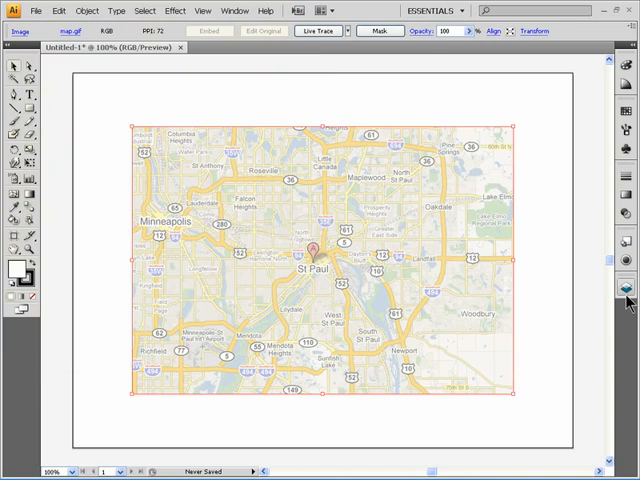
Show the Layers panel and expand the Template map.gif layer to reveal its image
{"action": "left_click", "coordinate": [624, 288]}
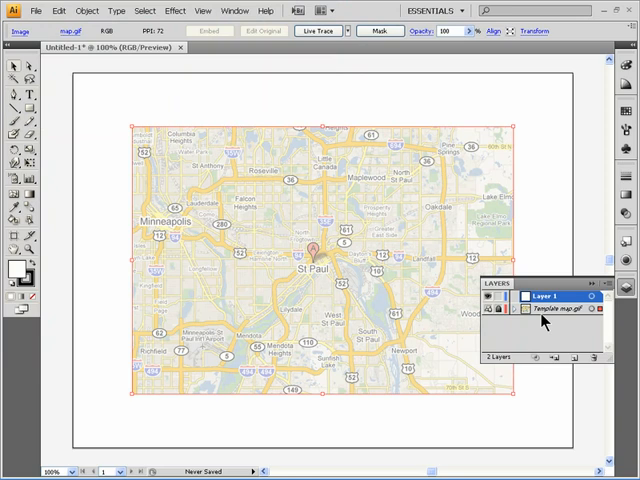
{"action": "left_click", "coordinate": [511, 322]}
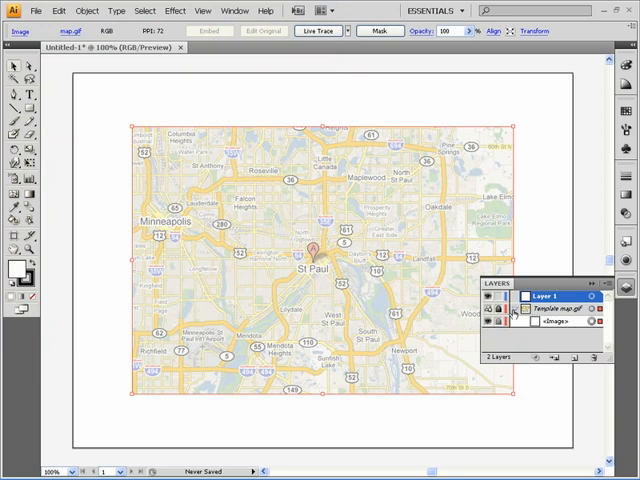